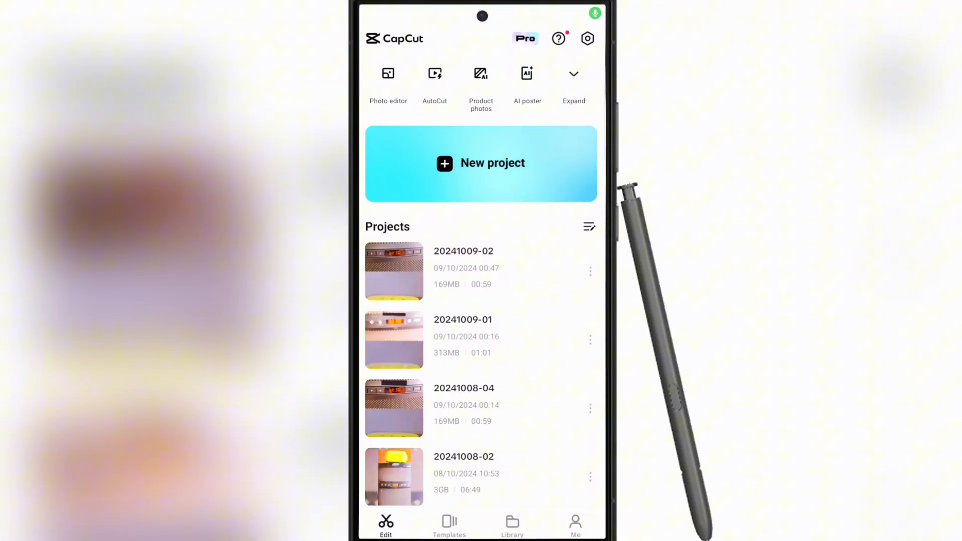
# Step: Create a new project from the 8s river and 7s field videos as a collage
pyautogui.click(480, 163)
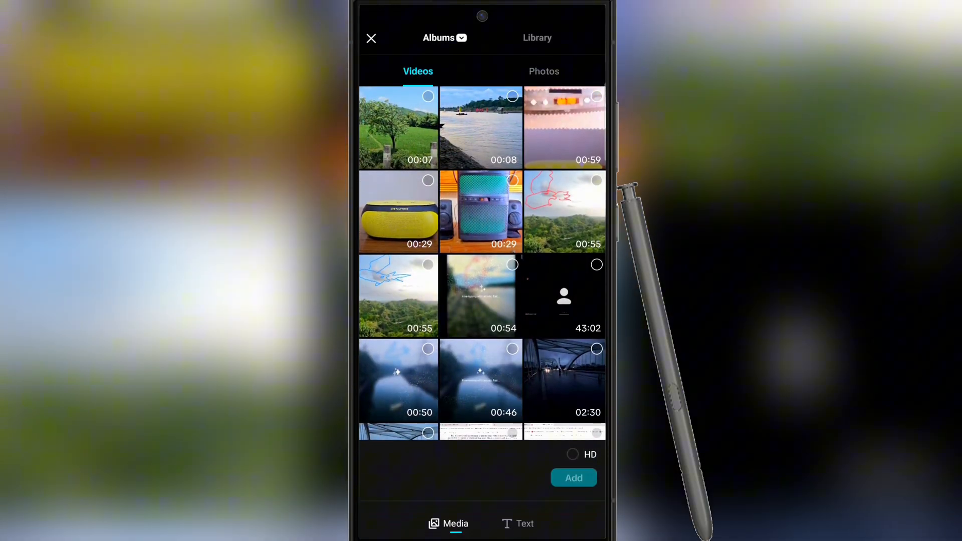
pyautogui.click(480, 127)
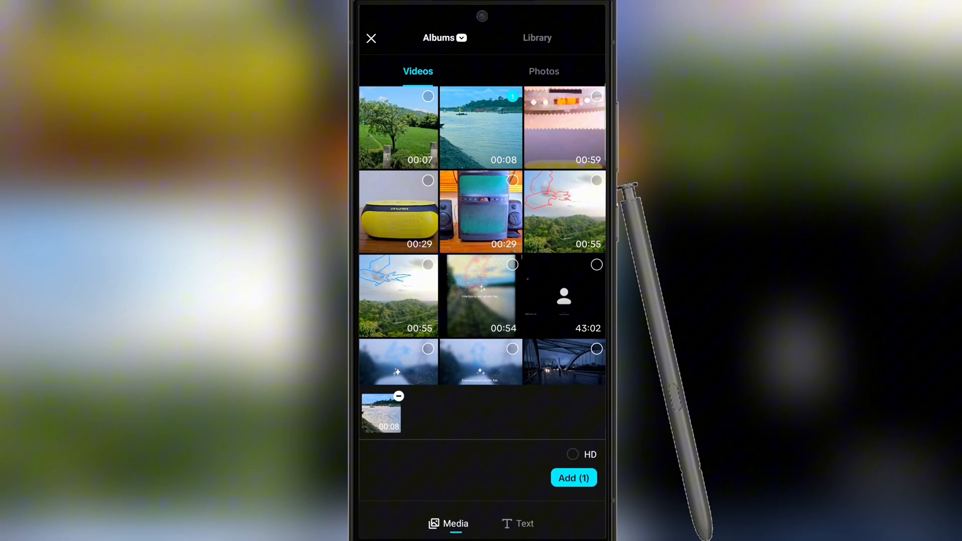
pyautogui.click(398, 126)
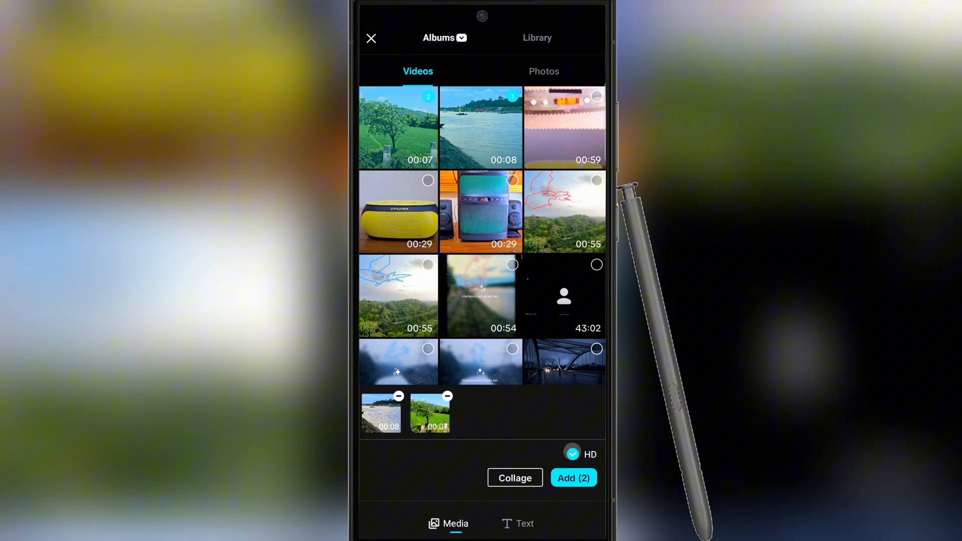
pyautogui.click(514, 478)
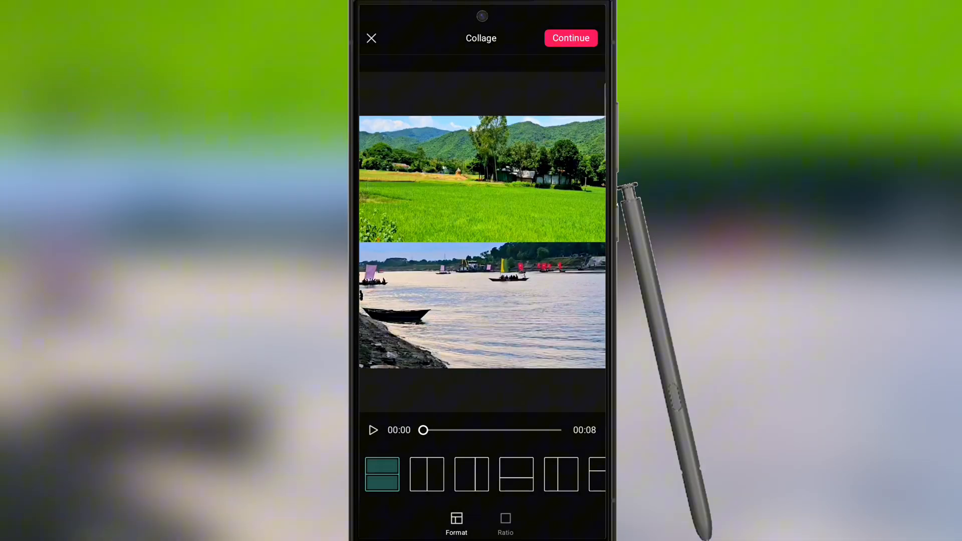
# Step: Choose the stacked layout with the field video above the river video
pyautogui.click(426, 474)
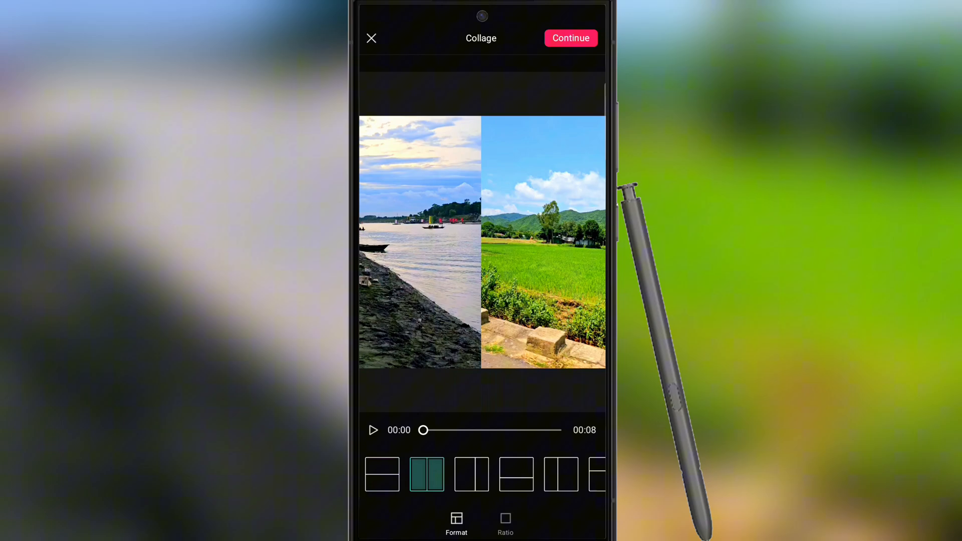
pyautogui.click(596, 473)
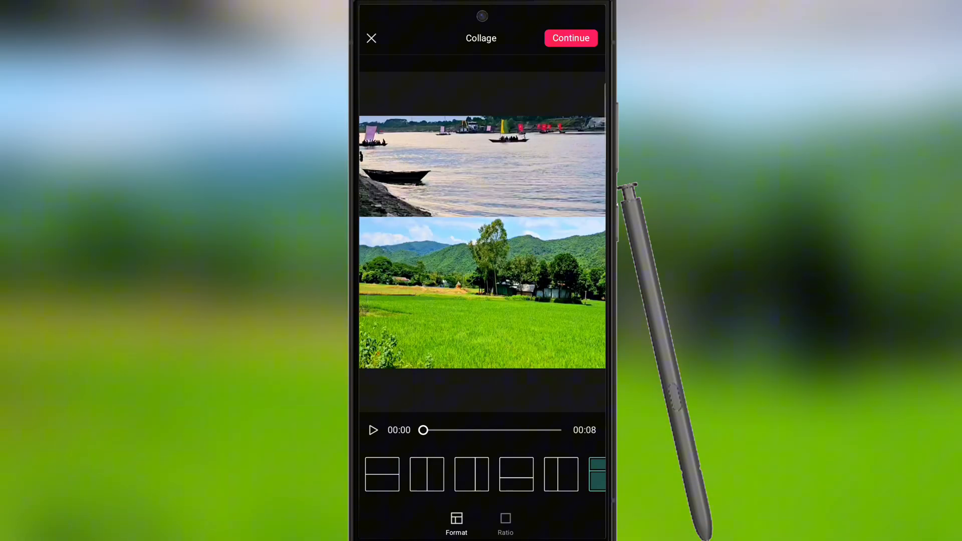
pyautogui.click(382, 473)
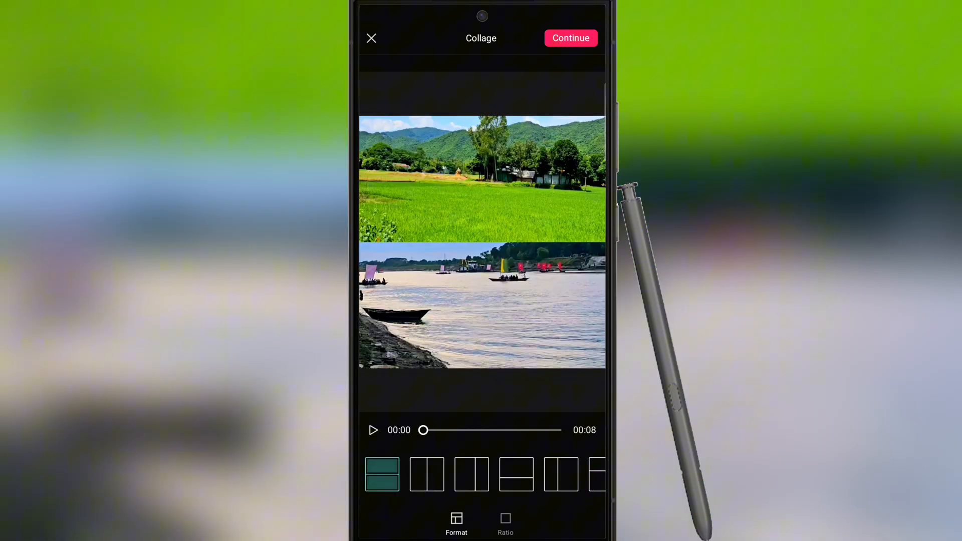
# Step: Set the collage ratio to vertical 9:16 and continue into the editor
pyautogui.click(505, 524)
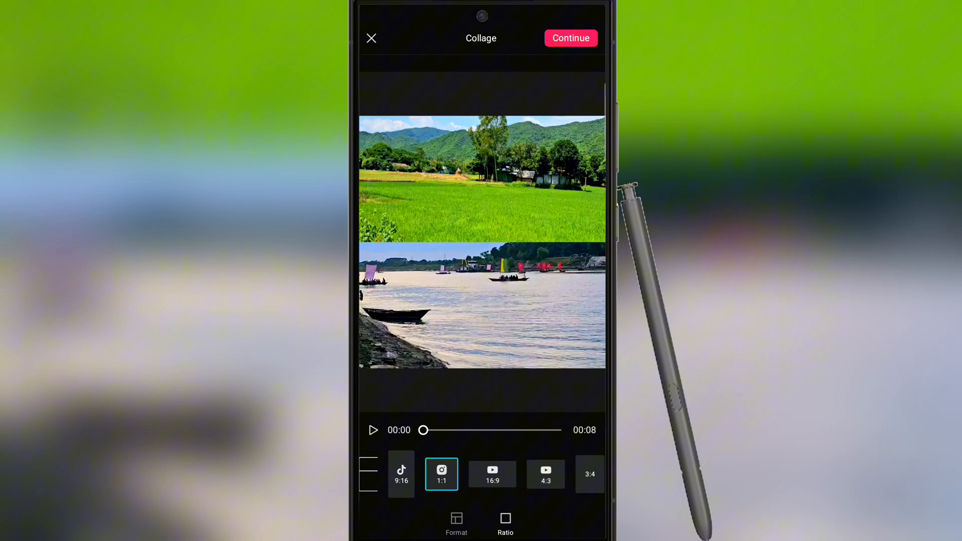
pyautogui.click(379, 474)
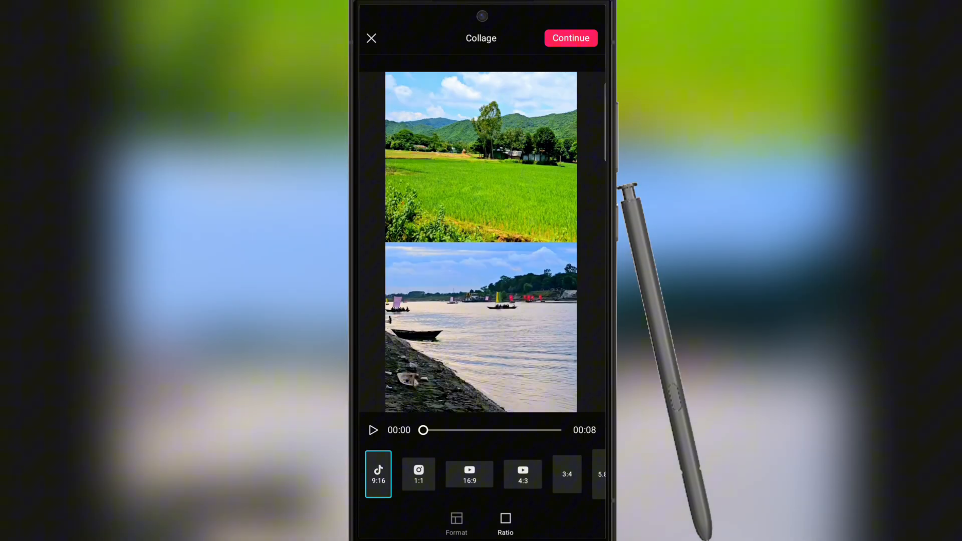
pyautogui.click(523, 470)
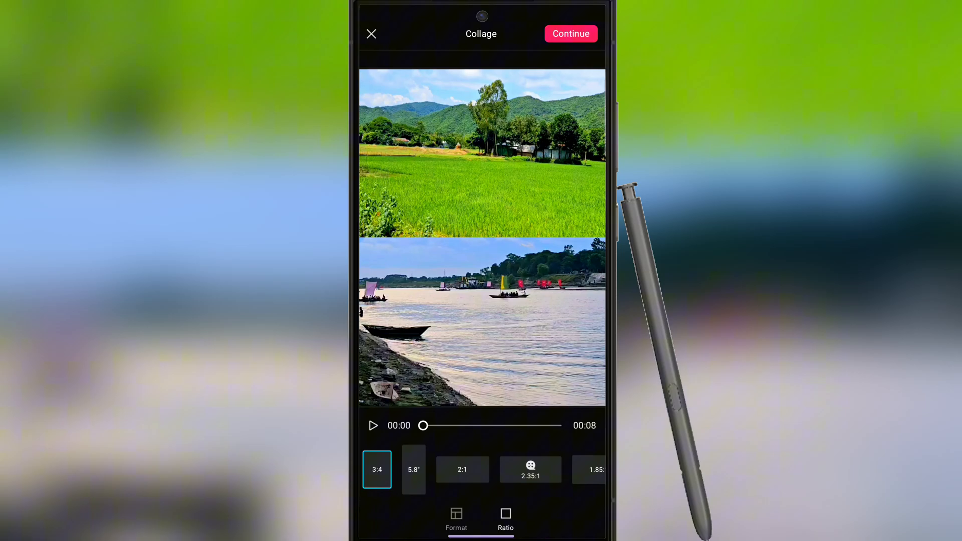
pyautogui.click(589, 470)
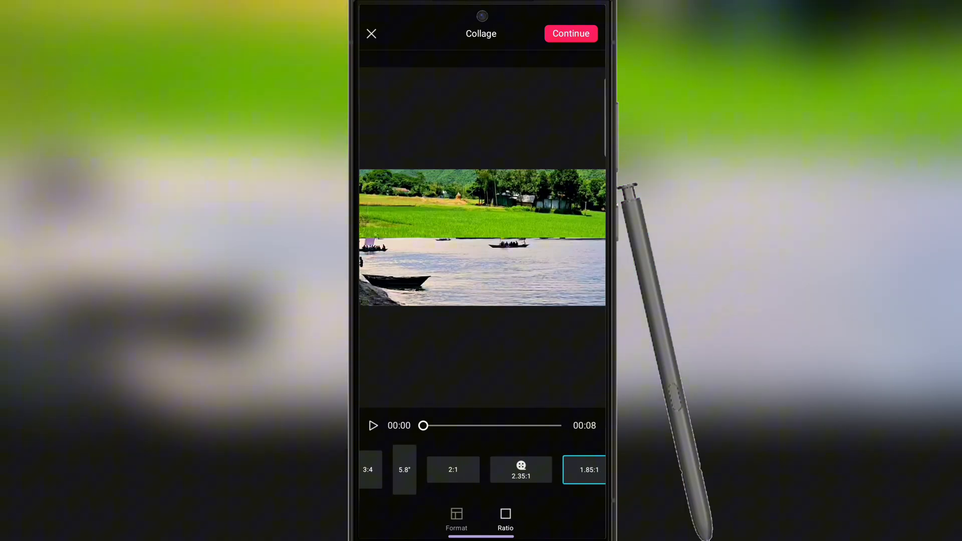
pyautogui.click(378, 469)
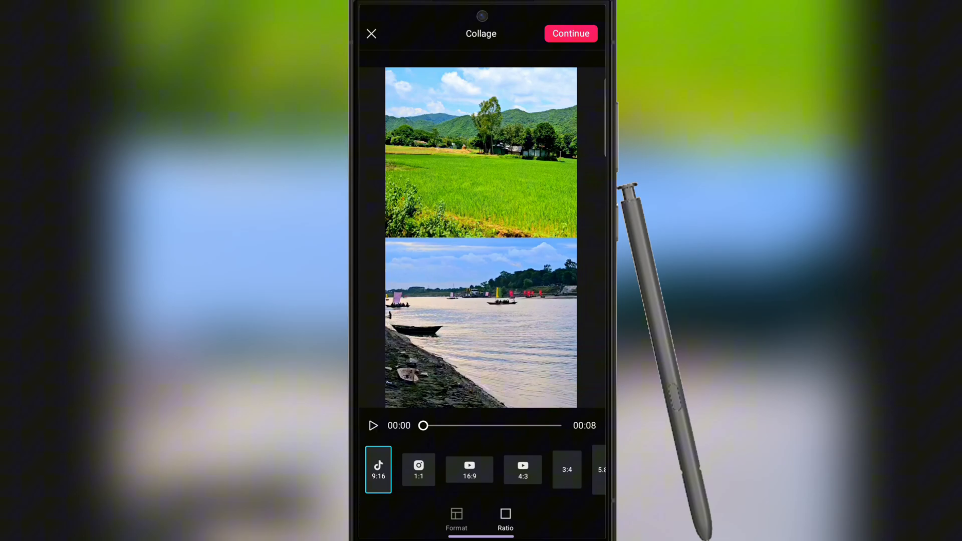
pyautogui.click(570, 33)
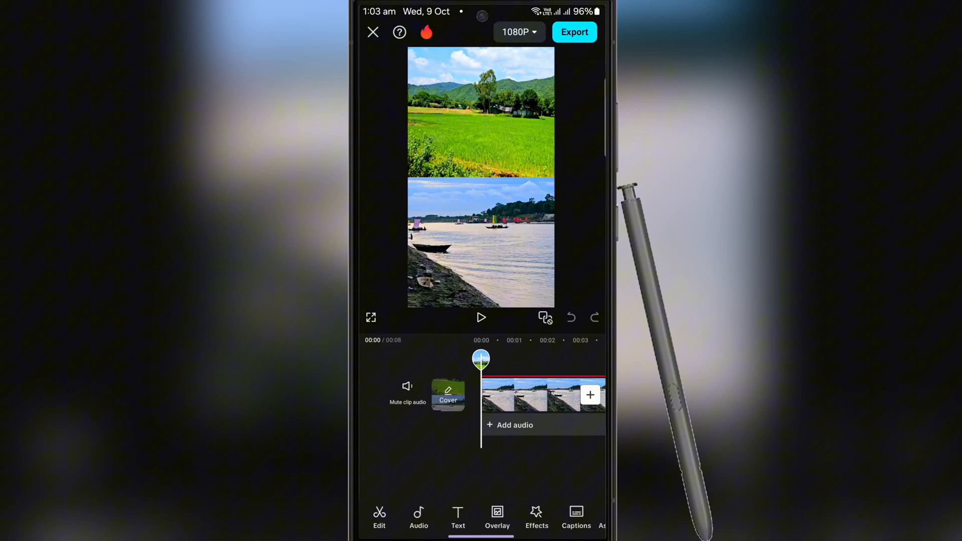
# Step: Freeze the main-track river clip at its start, extending the project to 15 seconds
pyautogui.click(540, 394)
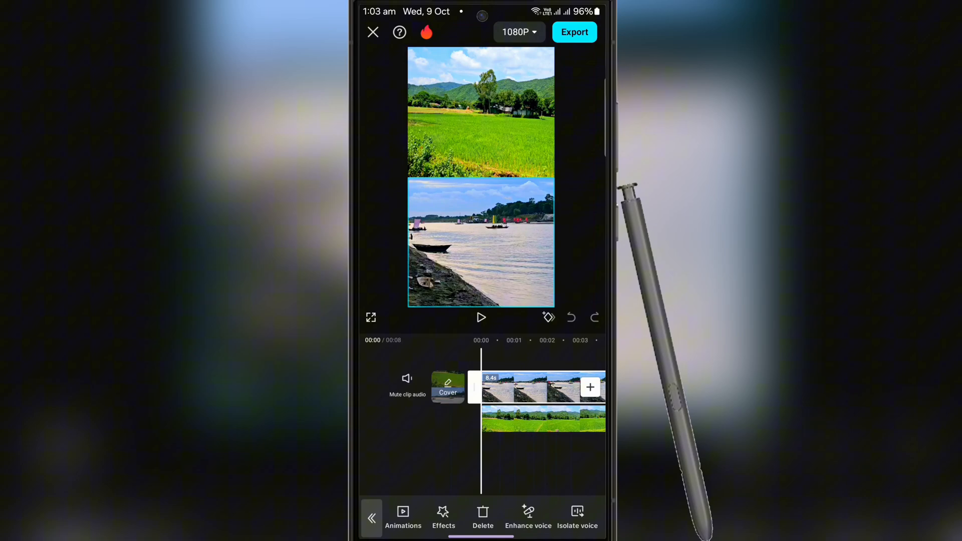
pyautogui.hscroll(-3)
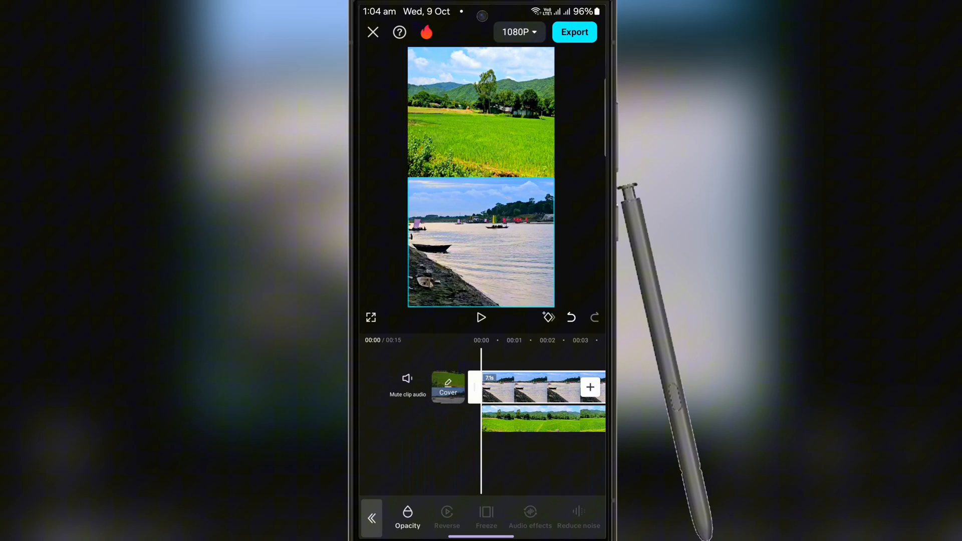
pyautogui.click(480, 317)
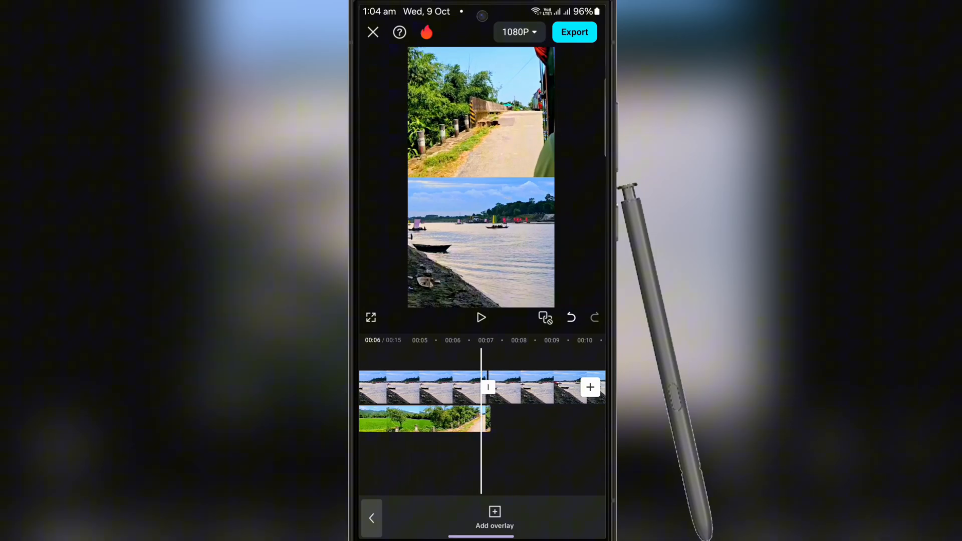
# Step: Select the field overlay clip at its end to freeze its last frame
pyautogui.click(425, 419)
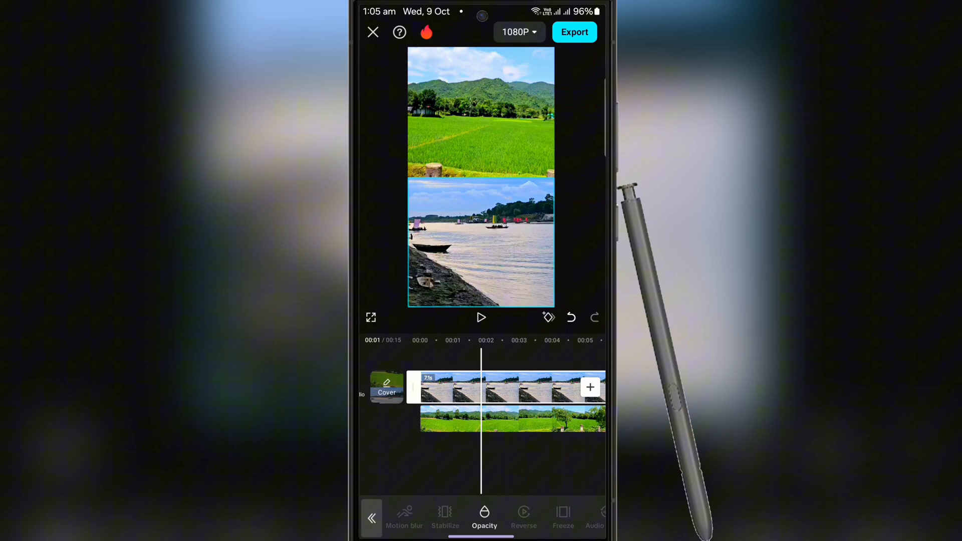
# Step: Set the frozen river clip's opacity to about 61
pyautogui.click(484, 517)
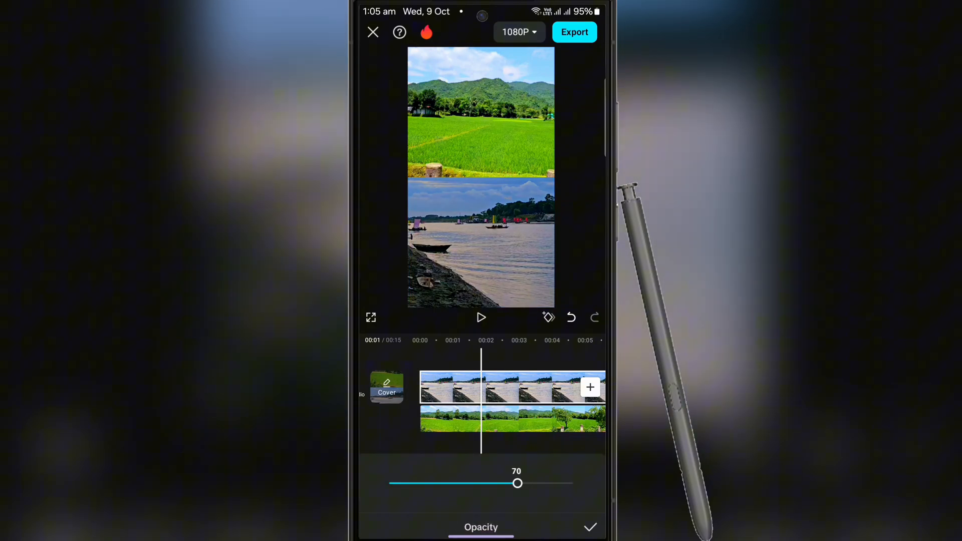
pyautogui.moveTo(518, 484); pyautogui.dragTo(483, 483)
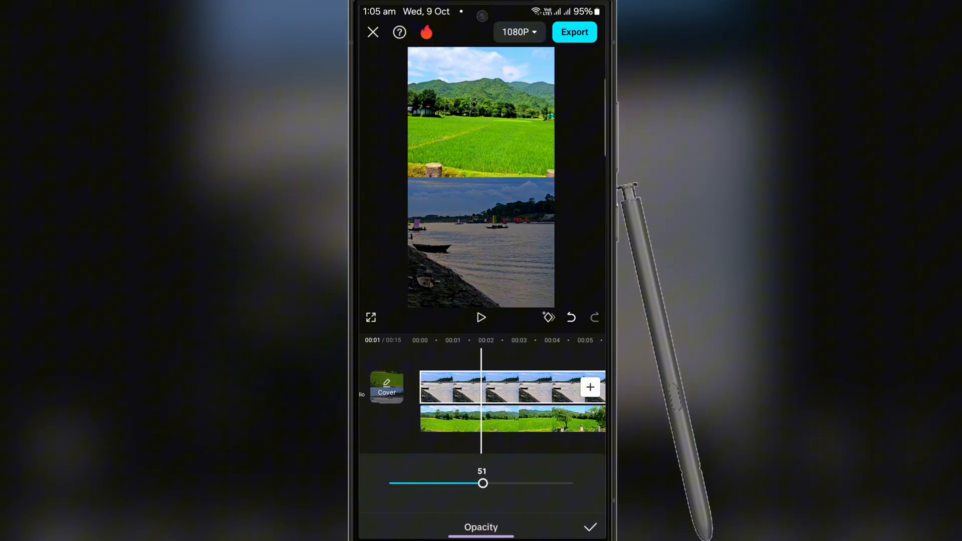
pyautogui.moveTo(483, 484); pyautogui.dragTo(501, 483)
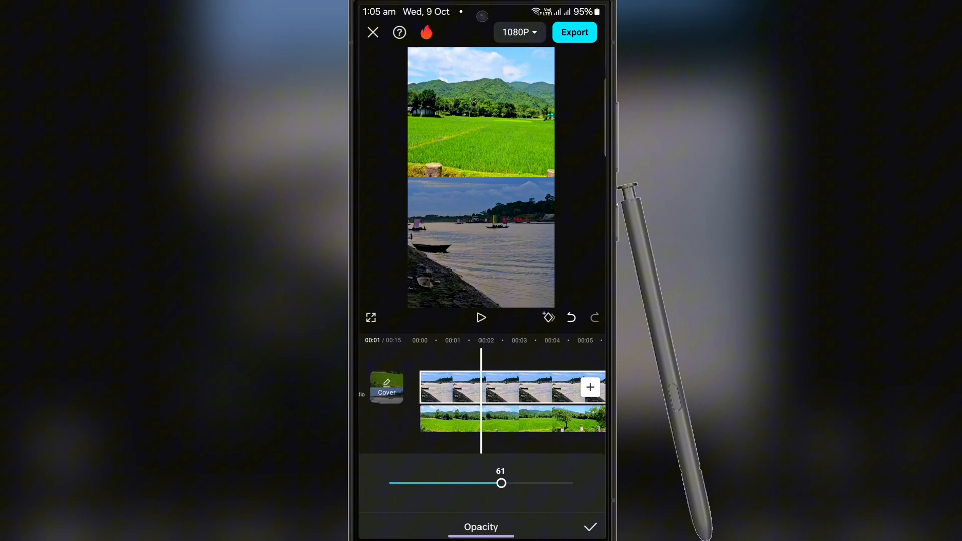
pyautogui.moveTo(501, 483); pyautogui.dragTo(521, 483)
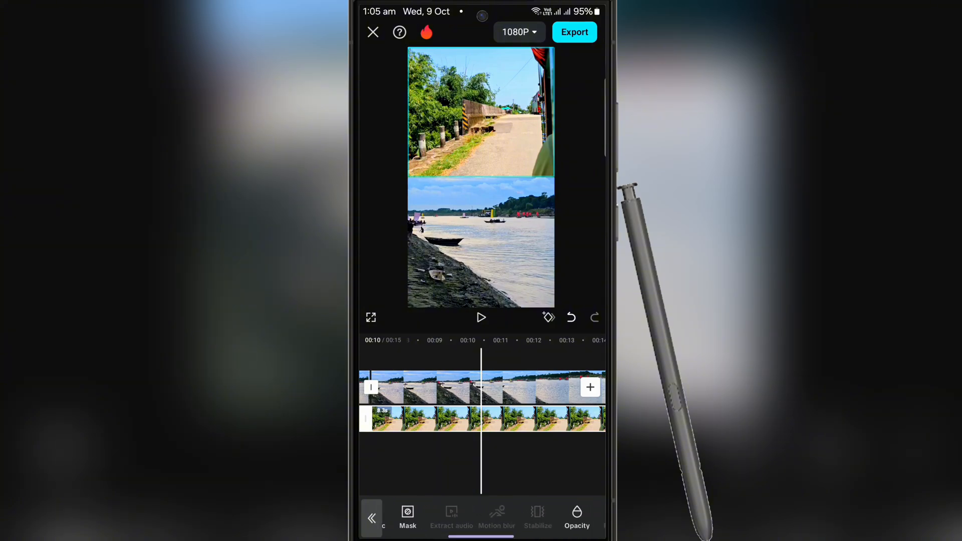
# Step: Set the frozen top-half clip's opacity to 72 and preview the collage
pyautogui.click(575, 515)
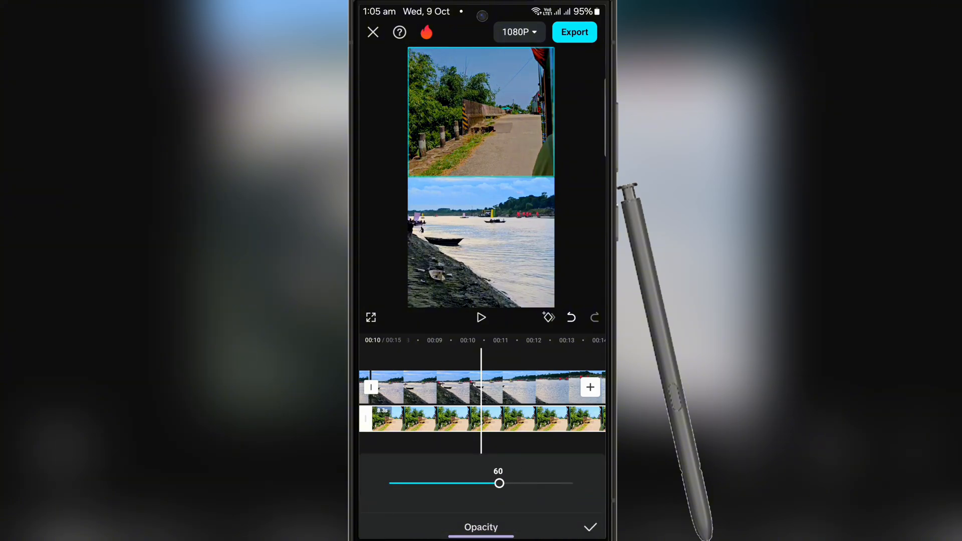
pyautogui.moveTo(500, 484); pyautogui.dragTo(522, 484)
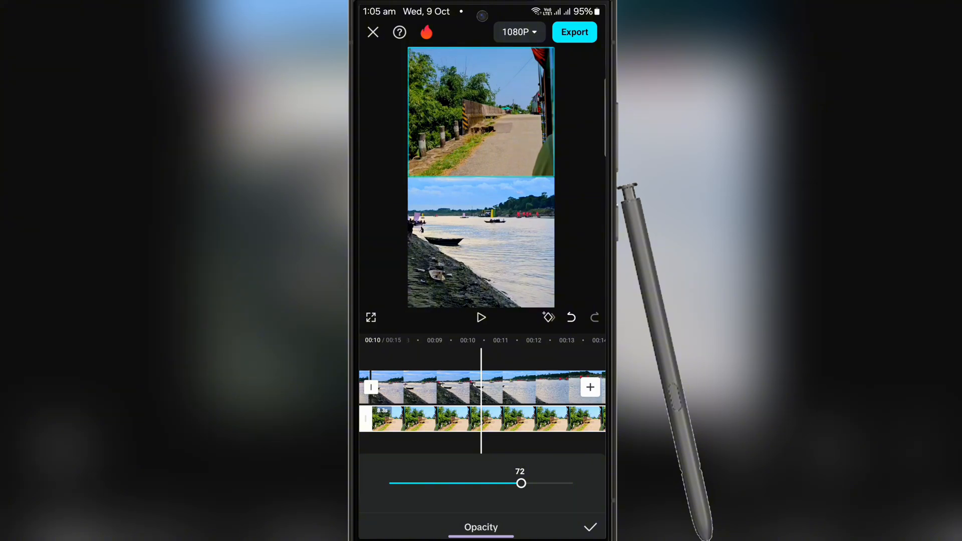
pyautogui.click(590, 527)
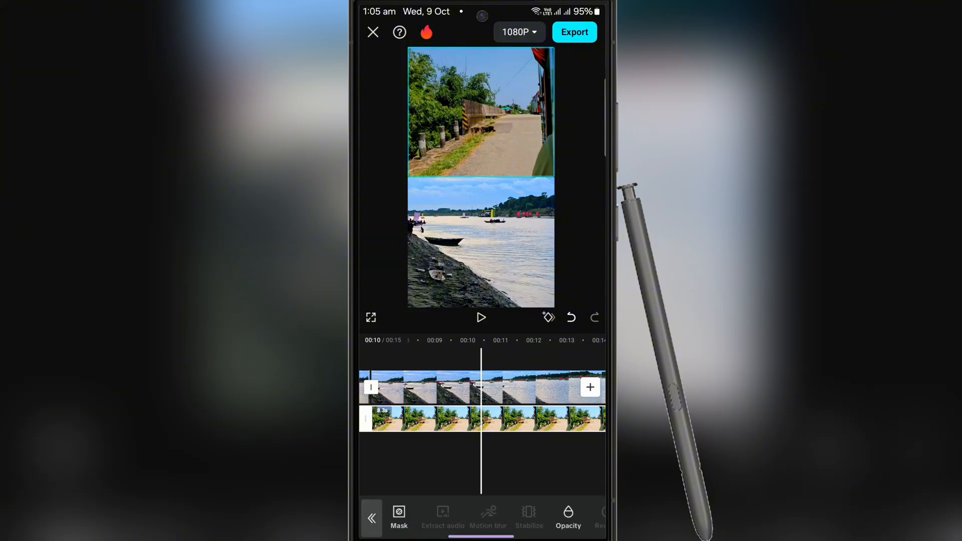
pyautogui.click(481, 317)
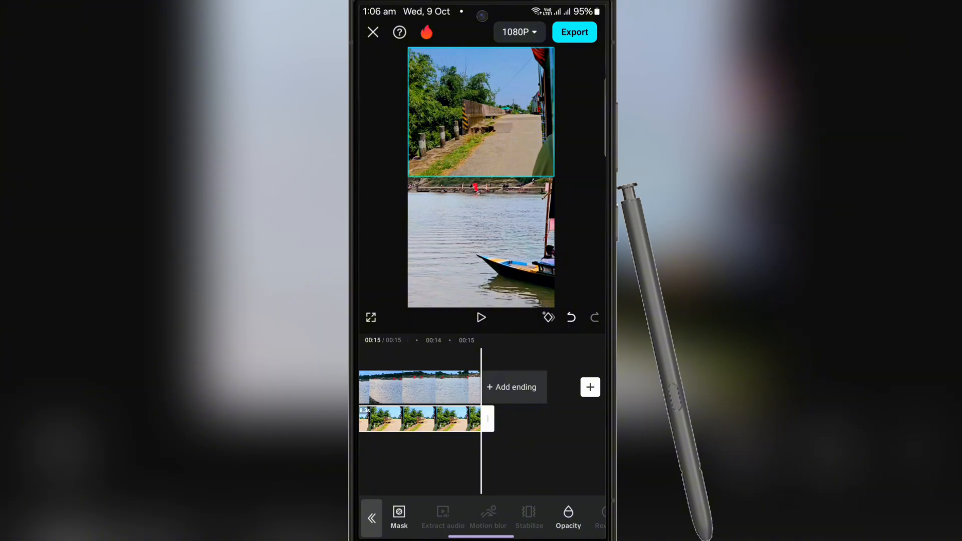
# Step: Switch the export resolution from 1080P to 2K/4K and export the video
pyautogui.click(519, 32)
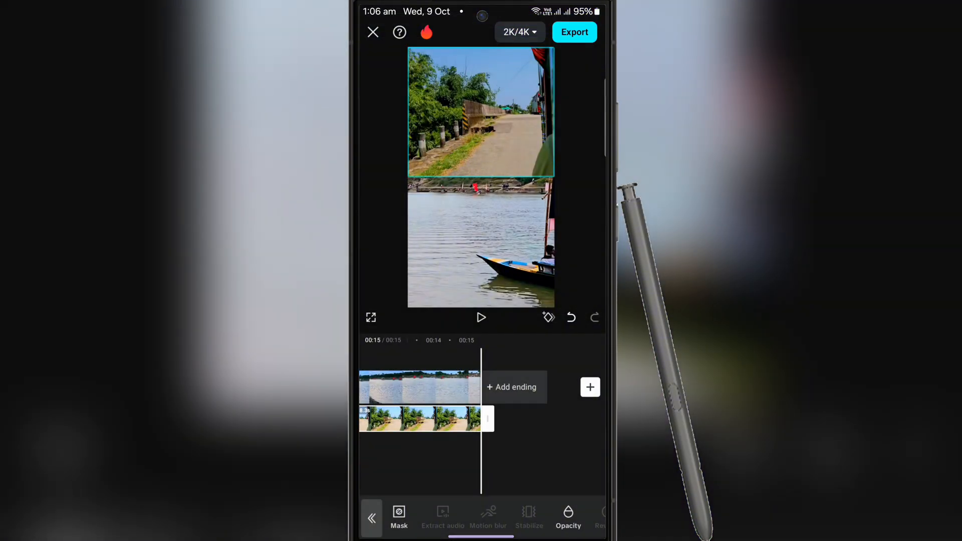
pyautogui.click(573, 32)
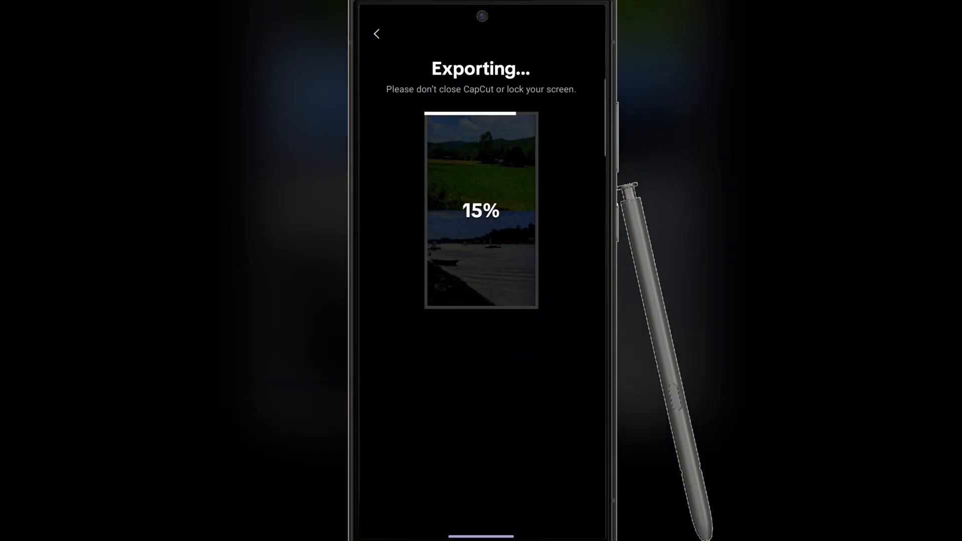